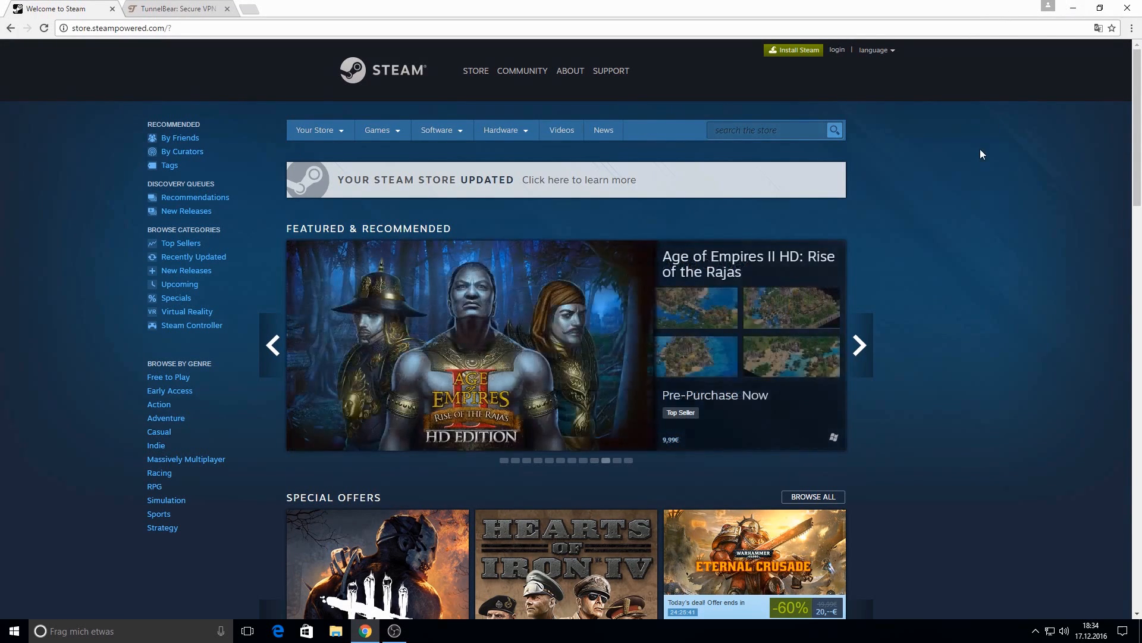
- Download the TunnelBear installer via 'Get Started, It's Free' on the TunnelBear site
{"action": "scroll", "scroll_direction": "down", "scroll_amount": 3}
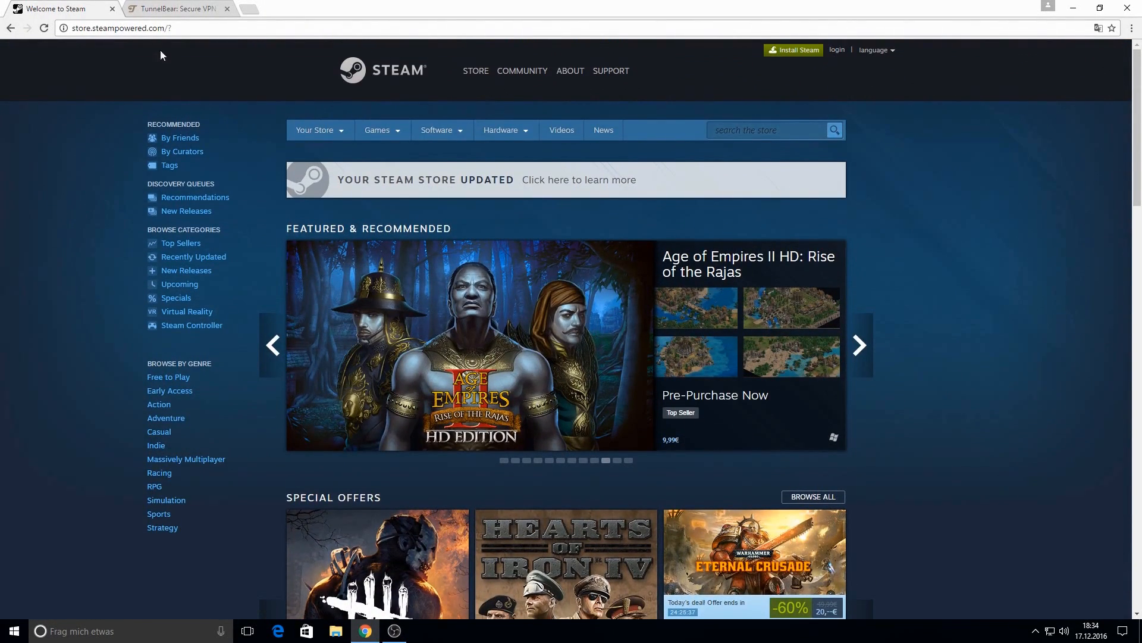
{"action": "left_click", "coordinate": [175, 9]}
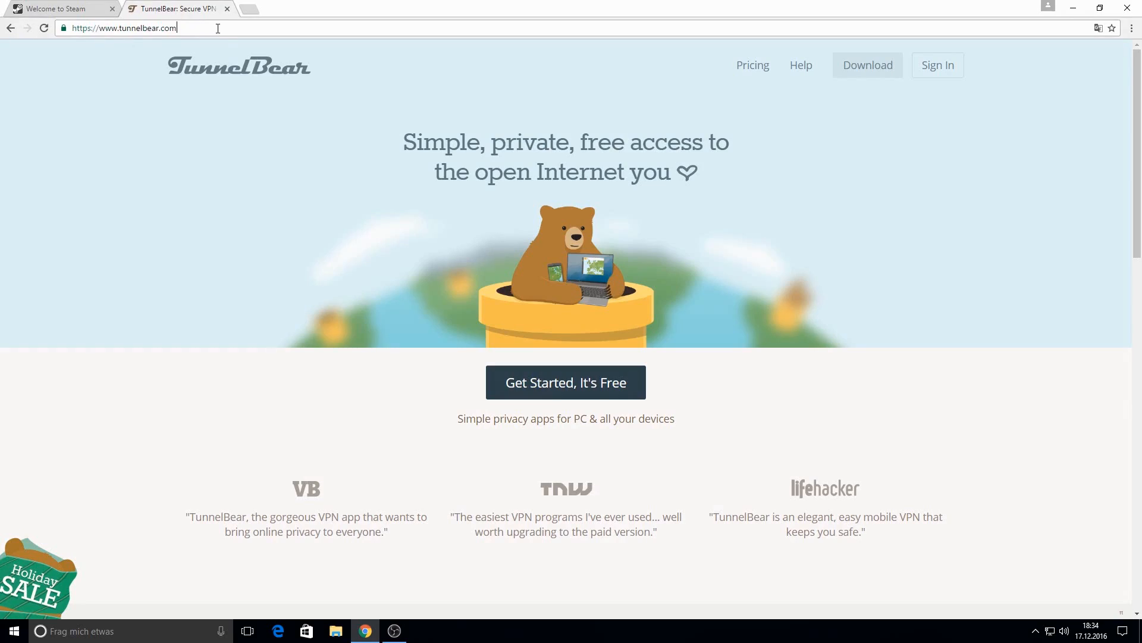
{"action": "left_click", "coordinate": [565, 382]}
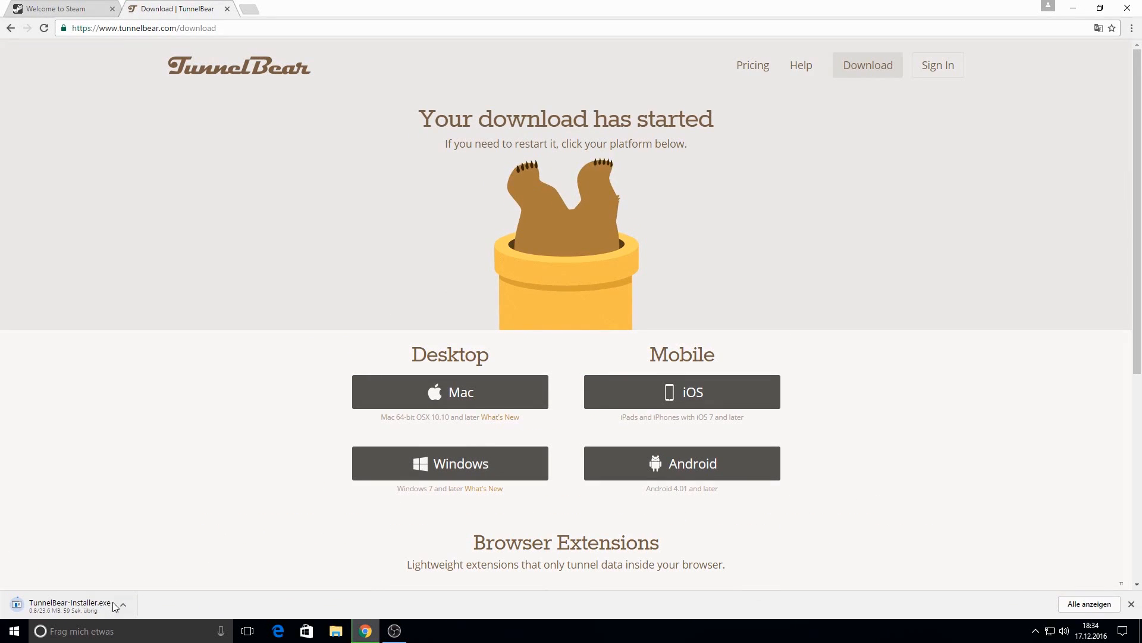
{"action": "mouse_move", "coordinate": [207, 540]}
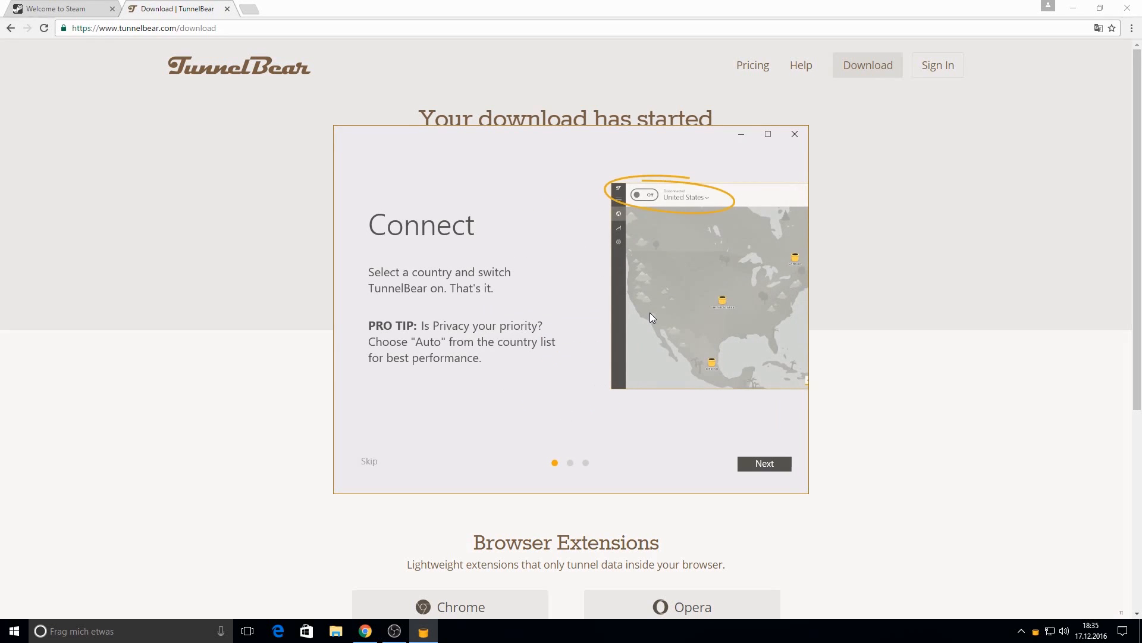
- Advance through TunnelBear's welcome tour pages to reach the main VPN window
{"action": "left_click", "coordinate": [764, 463]}
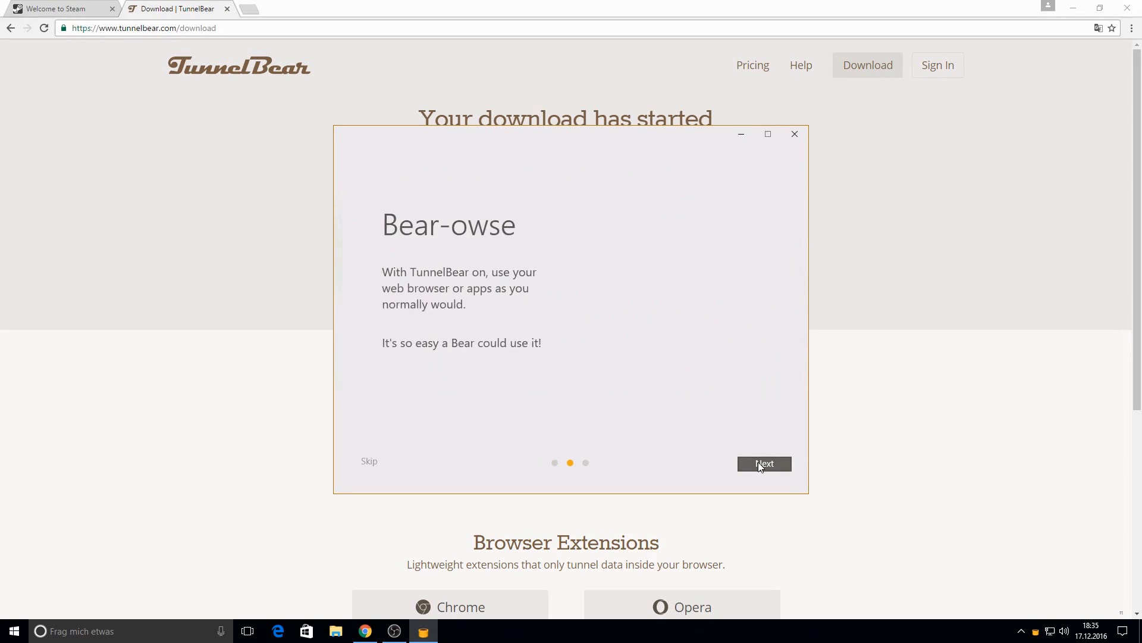
{"action": "left_click", "coordinate": [764, 463]}
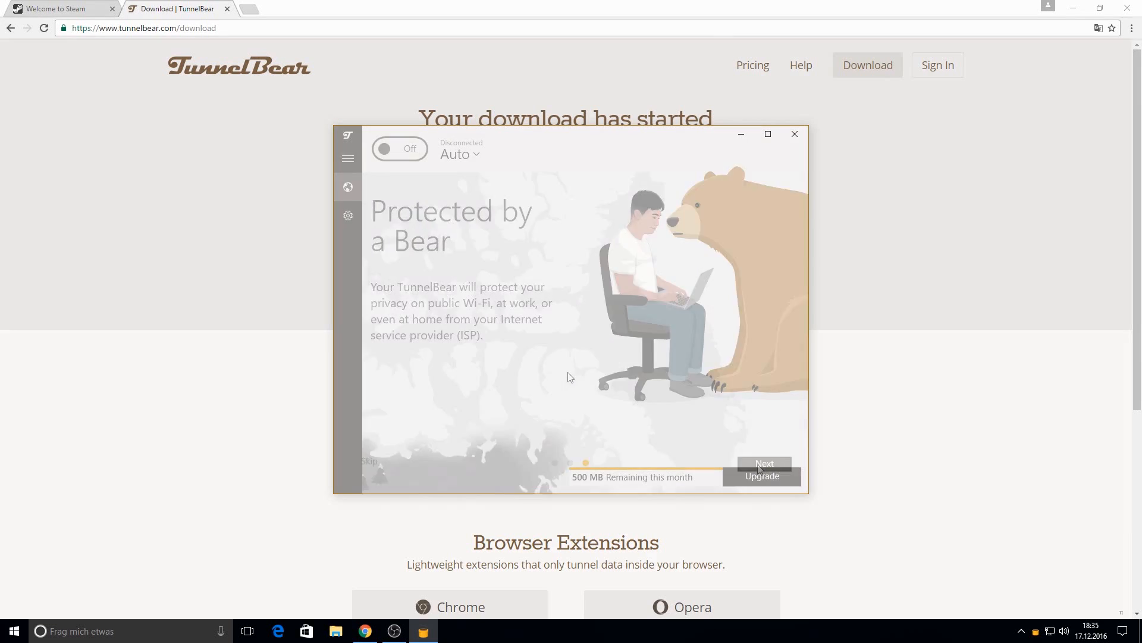
{"action": "left_click", "coordinate": [459, 154]}
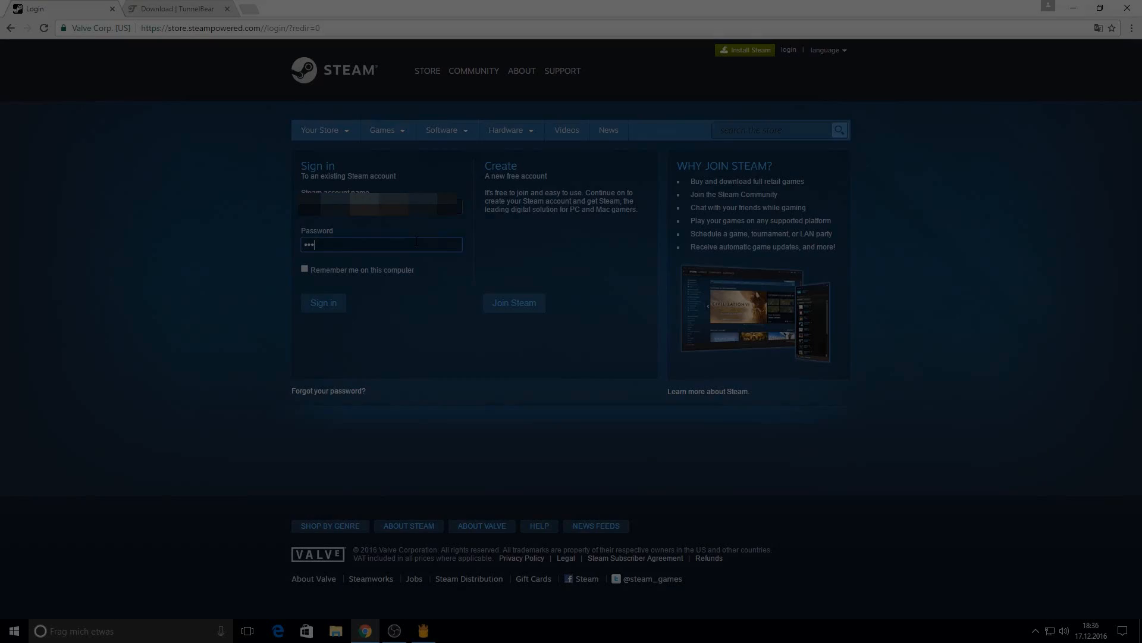
- Sign in to Steam and reach My Account via Support, showing store country Germany
{"action": "left_click", "coordinate": [323, 303]}
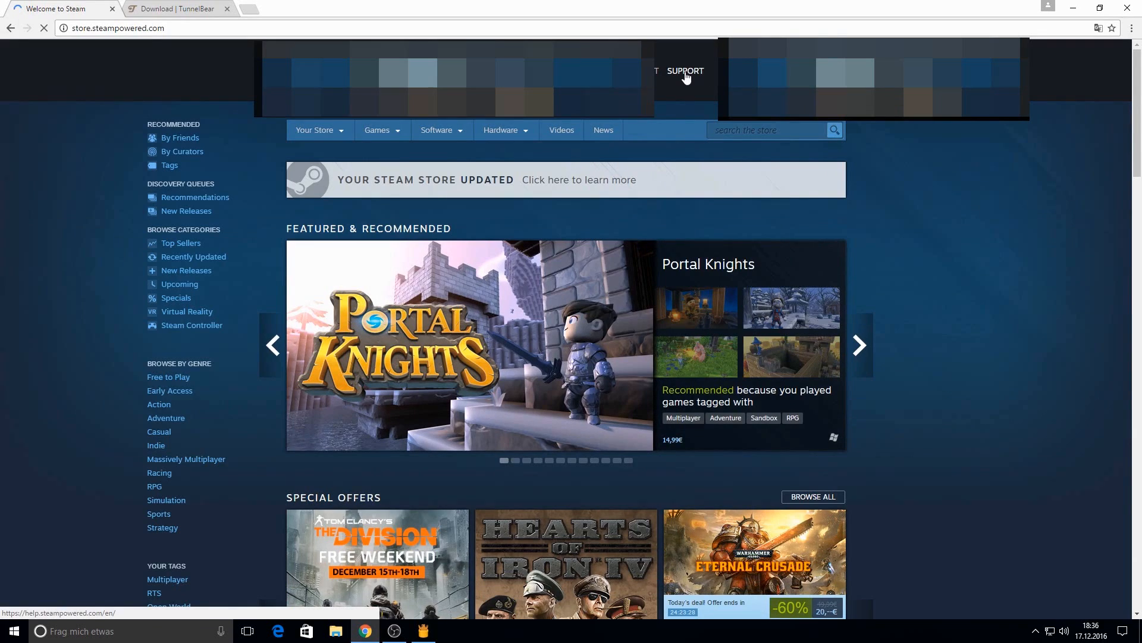
{"action": "left_click", "coordinate": [685, 70]}
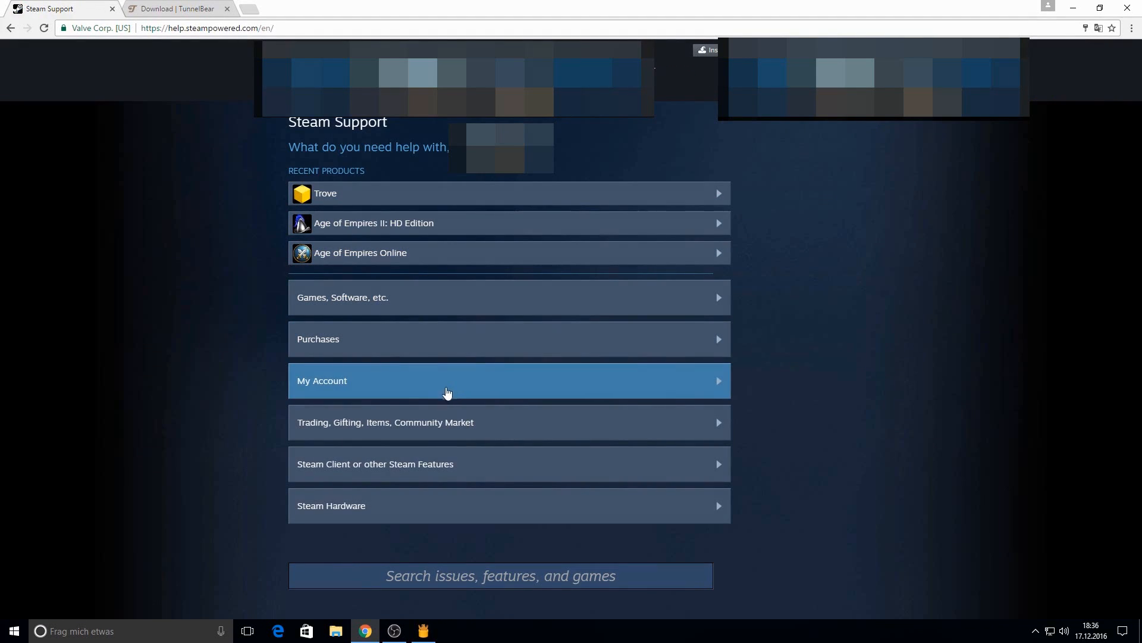
{"action": "left_click", "coordinate": [448, 381]}
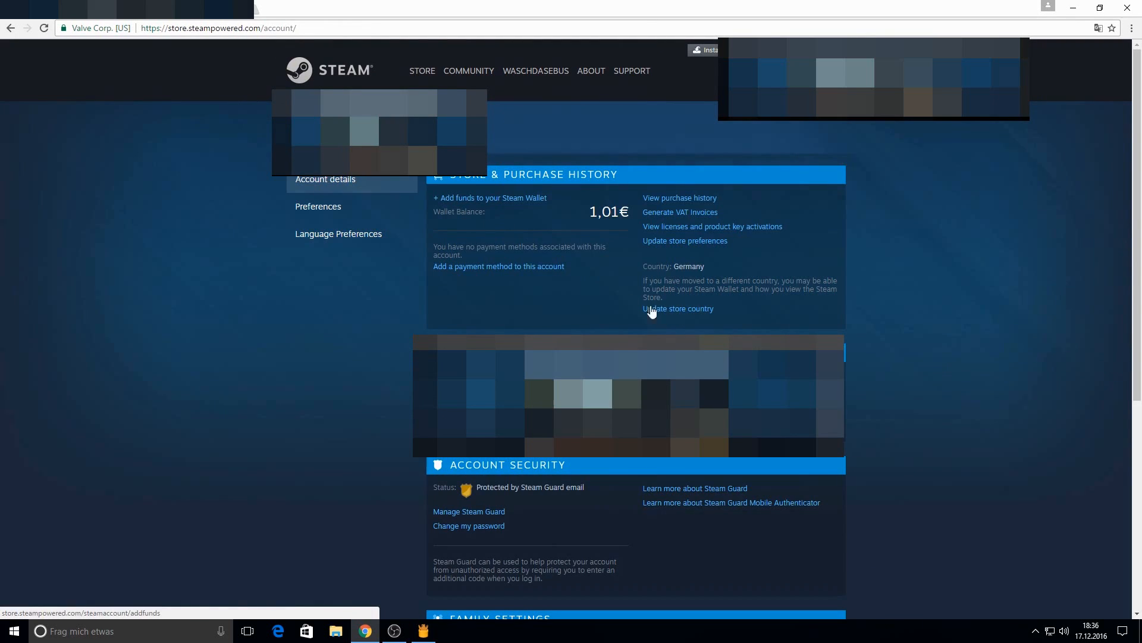
- On the Update store country page, choose France as country of residence
{"action": "left_click", "coordinate": [678, 308]}
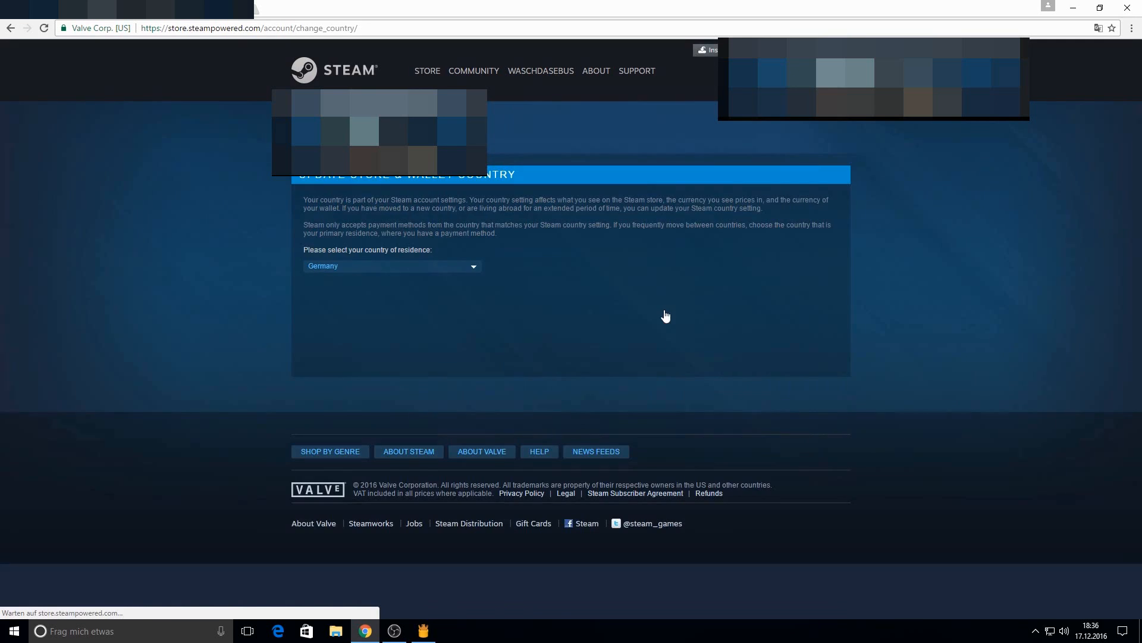
{"action": "left_click", "coordinate": [391, 265]}
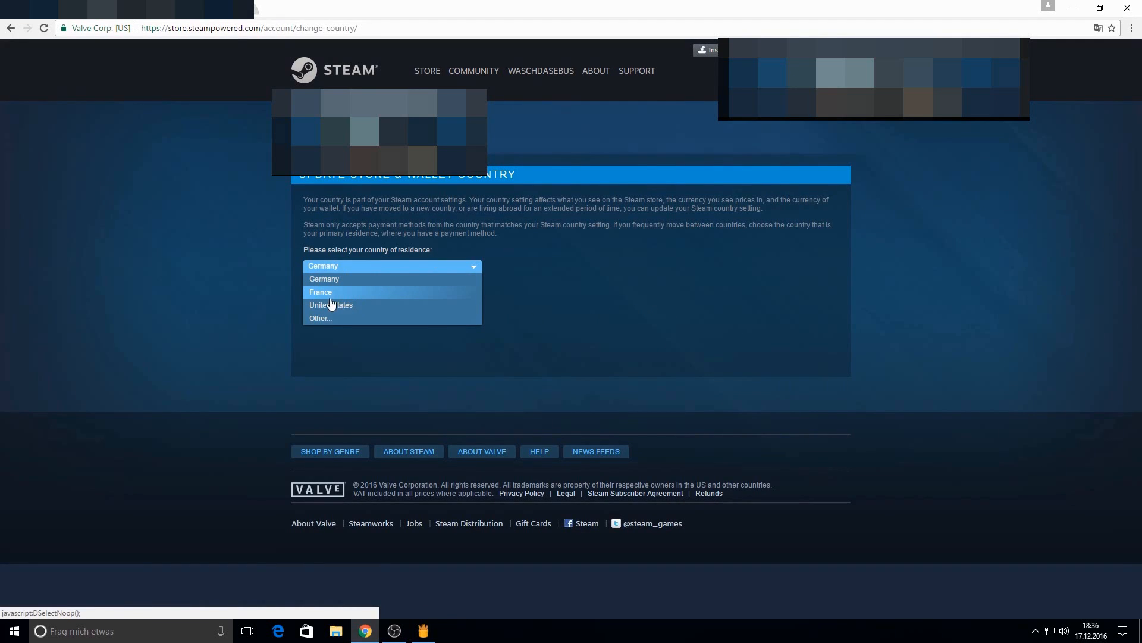
{"action": "left_click", "coordinate": [320, 293]}
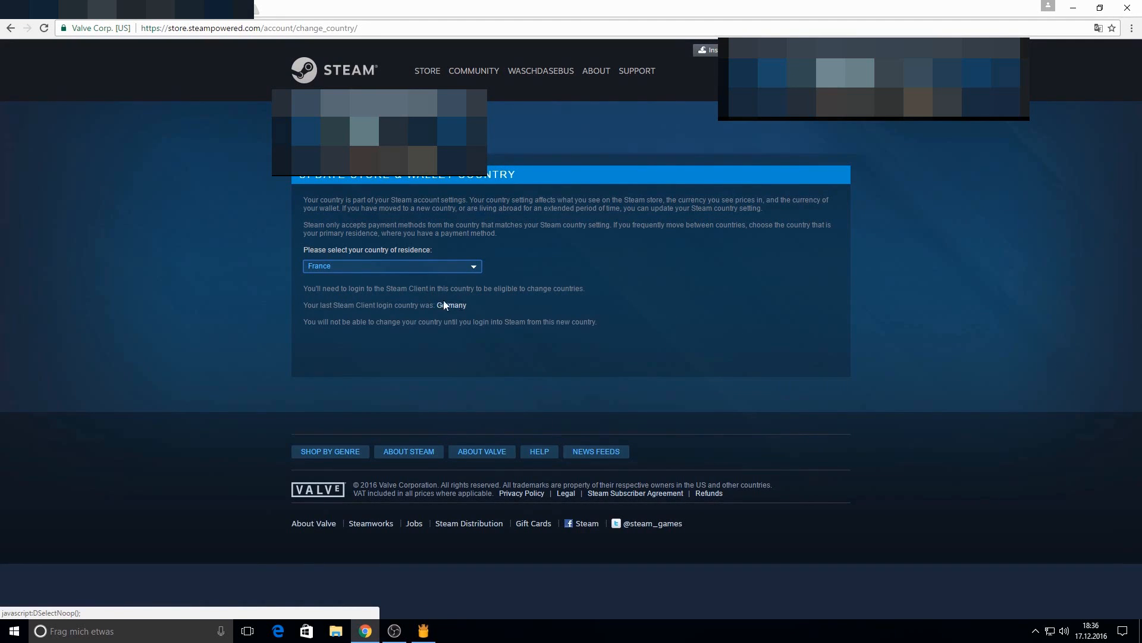
{"action": "mouse_move", "coordinate": [388, 278]}
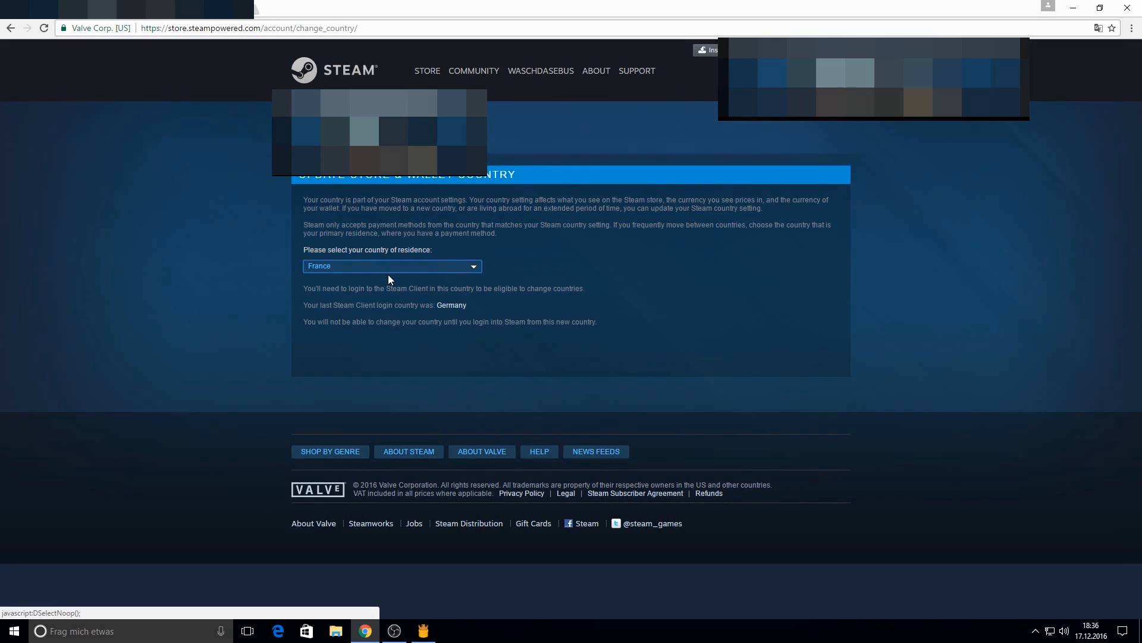
{"action": "mouse_move", "coordinate": [421, 302]}
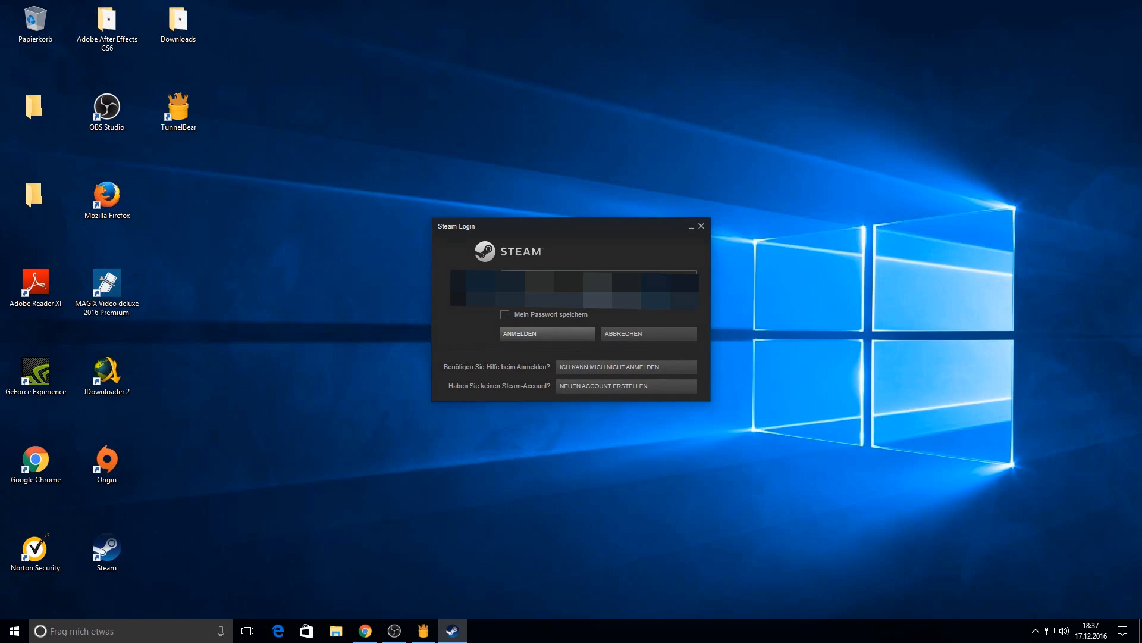
- Sign in to the Steam desktop client with ANMELDEN, then return to the browser's country page
{"action": "left_click", "coordinate": [546, 334]}
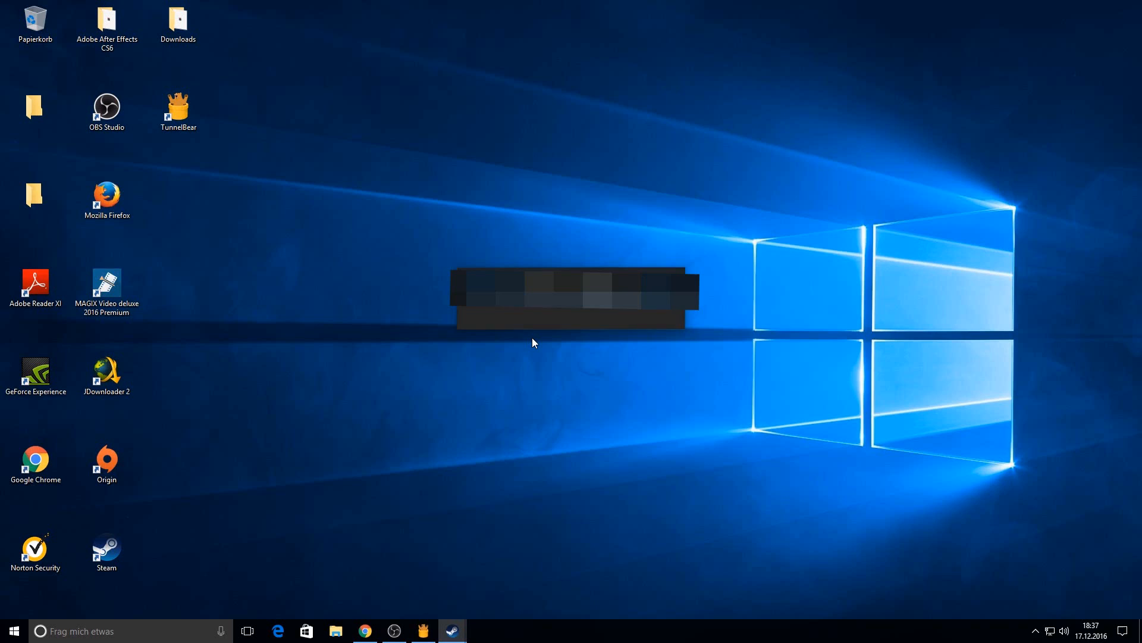
{"action": "left_click", "coordinate": [451, 631]}
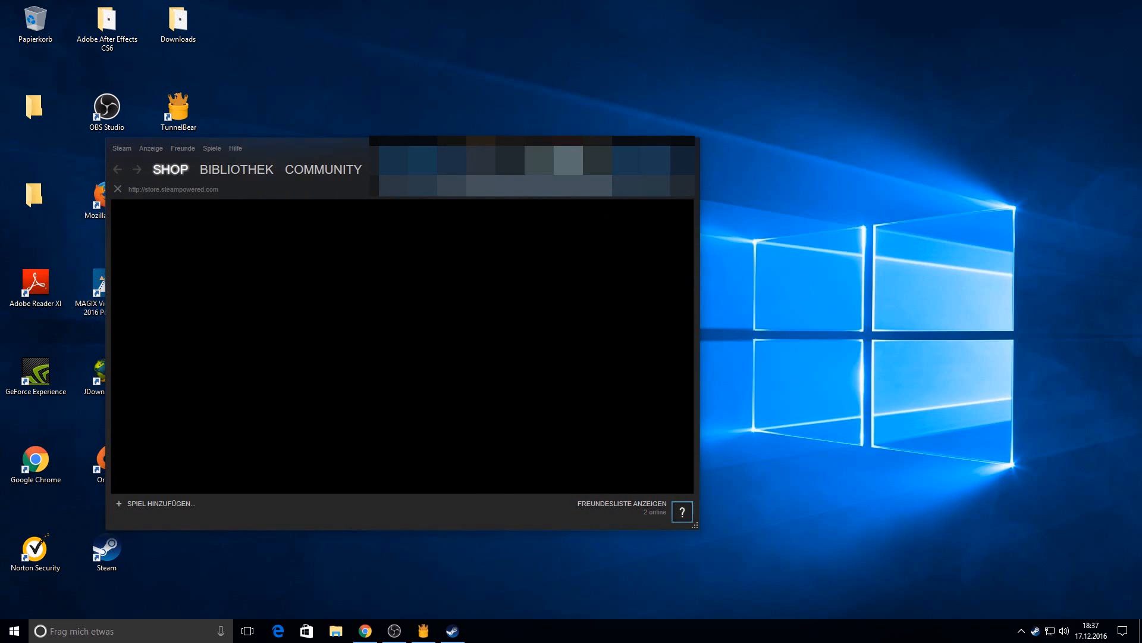
{"action": "left_click", "coordinate": [391, 266]}
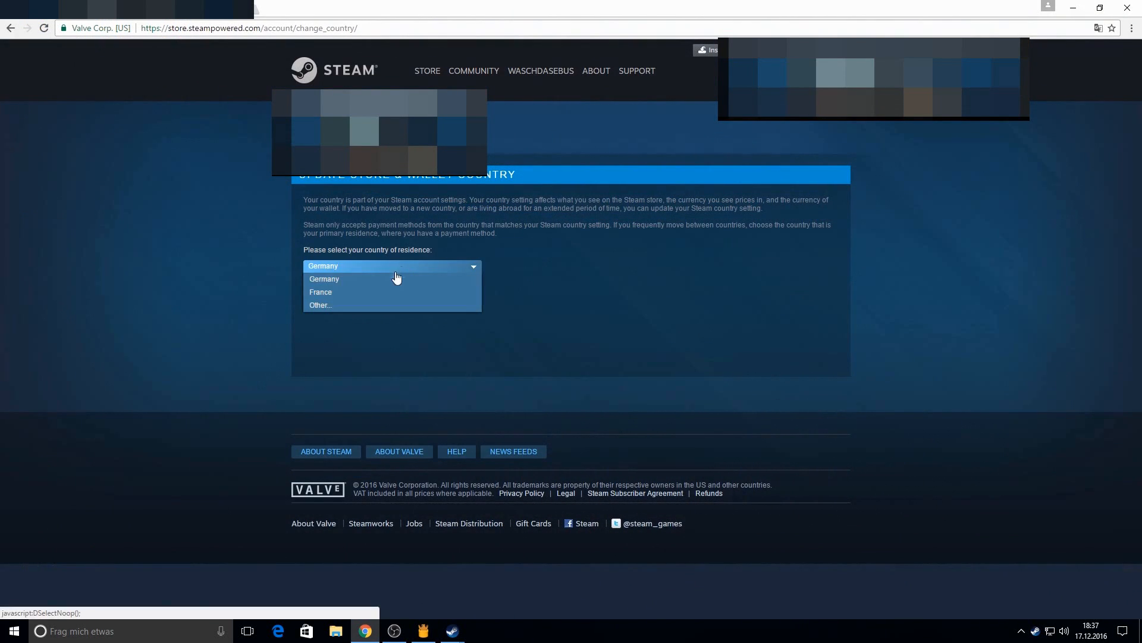
- Choose France and attempt 'Apply country change' with empty billing fields, triggering errors
{"action": "left_click", "coordinate": [320, 292]}
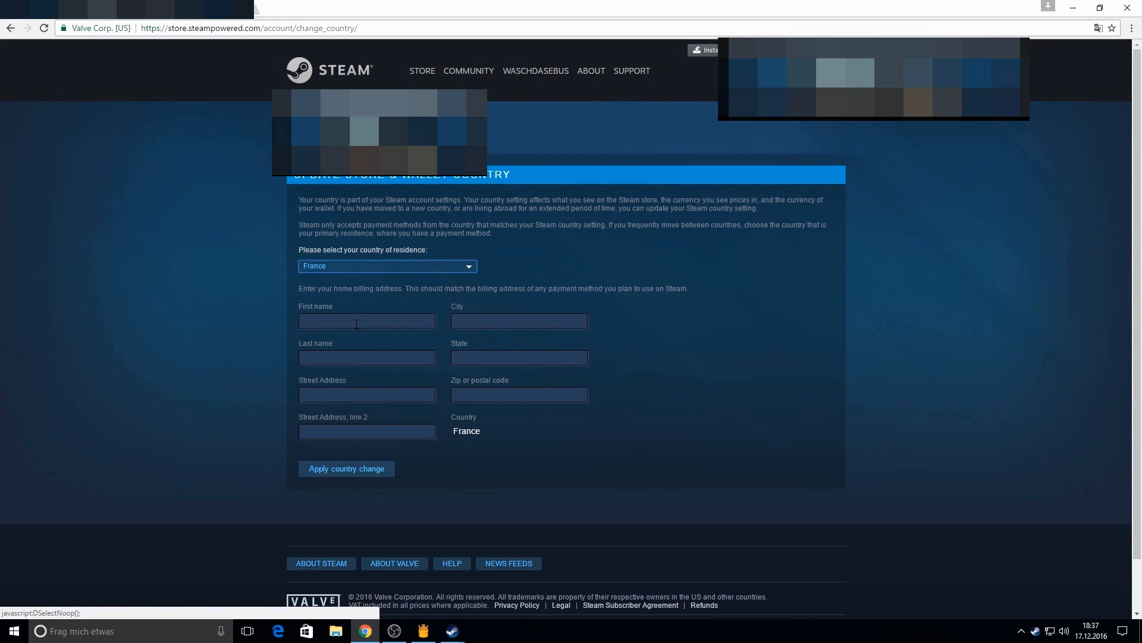
{"action": "left_click", "coordinate": [368, 320]}
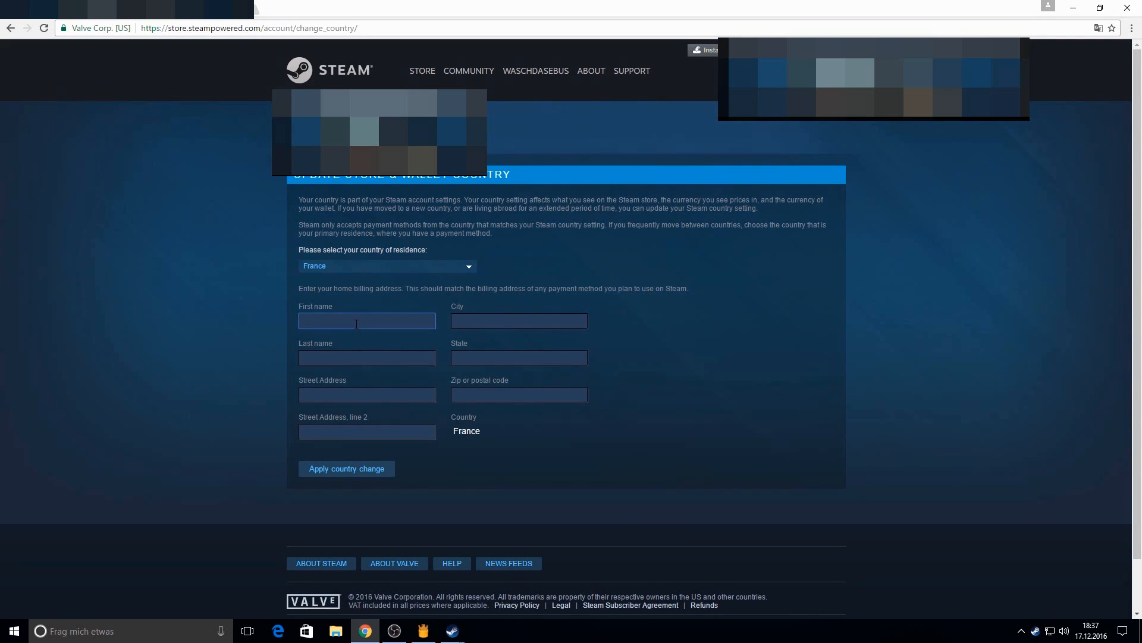
{"action": "left_click", "coordinate": [346, 468]}
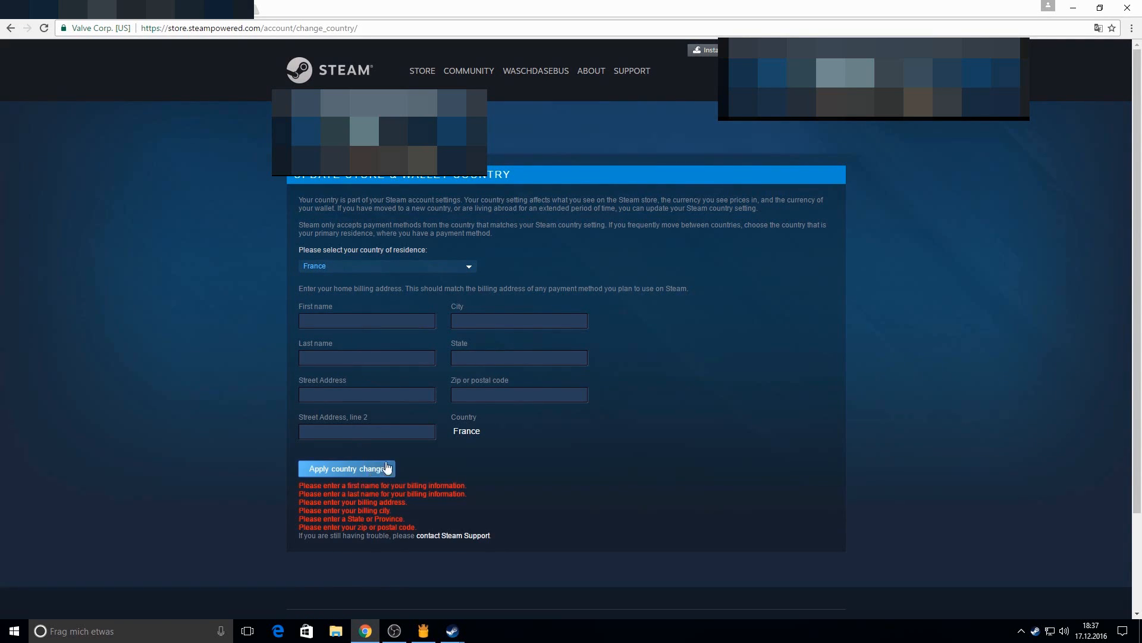
{"action": "left_click", "coordinate": [366, 321]}
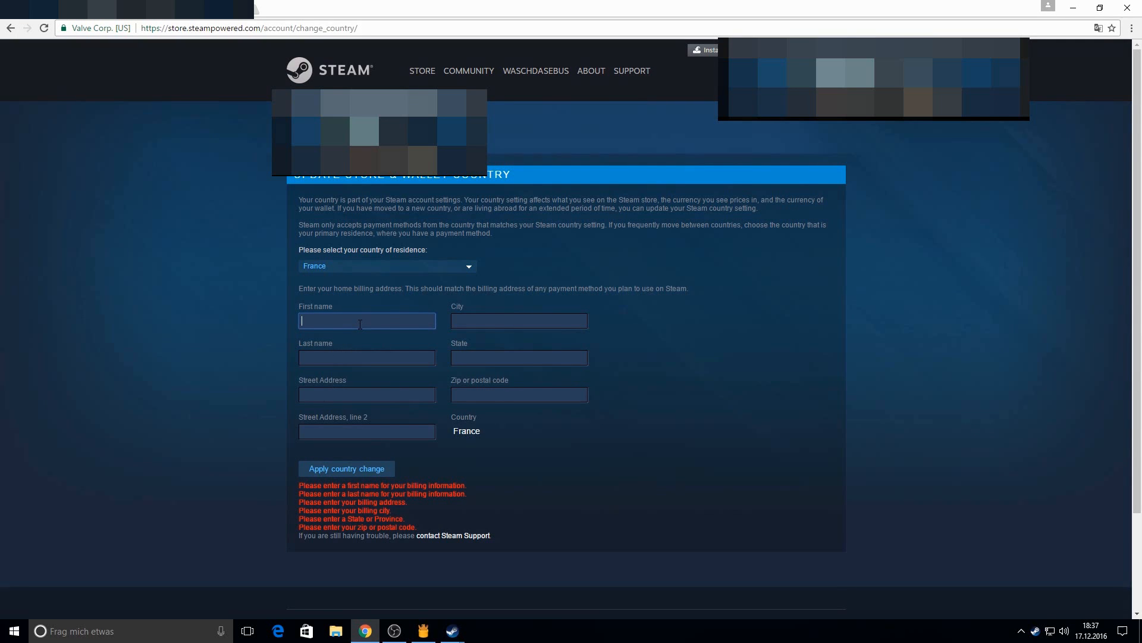
{"action": "scroll", "scroll_direction": "down", "scroll_amount": 3}
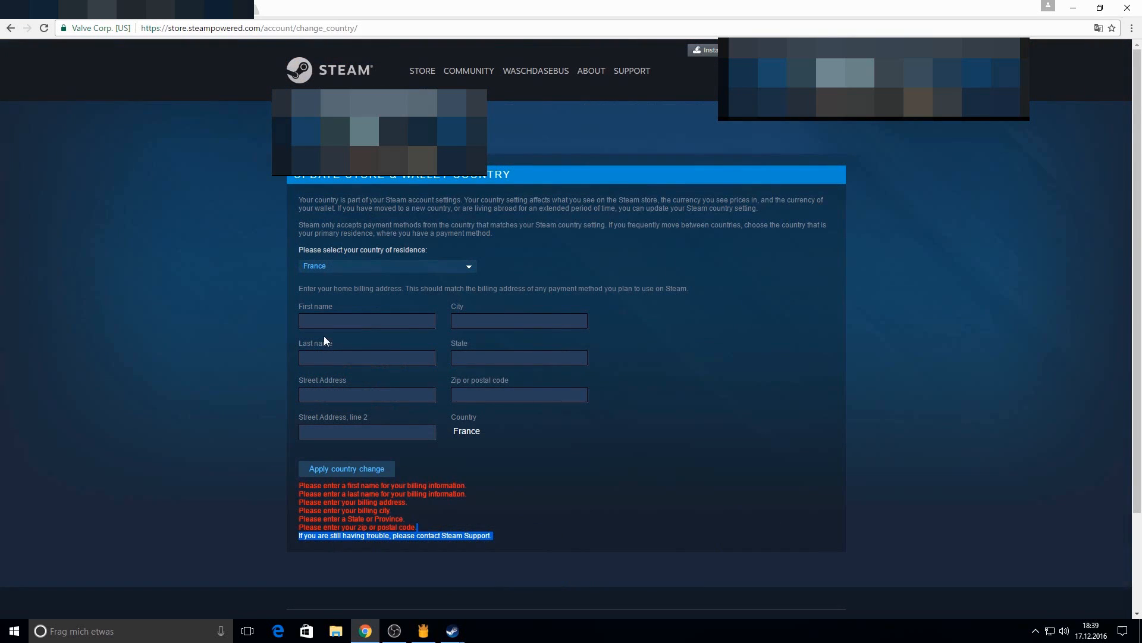
- Enter 'dh' as billing first name and 'S' as last name
{"action": "left_click", "coordinate": [367, 321]}
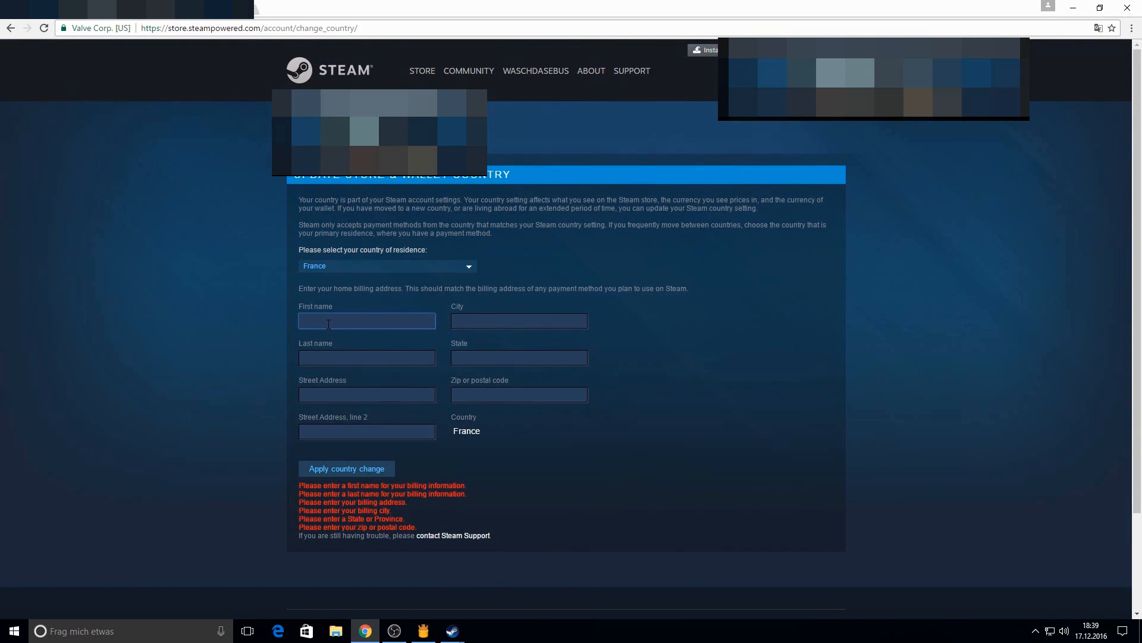
{"action": "type", "text": "dhfdfs"}
{"action": "left_click", "coordinate": [366, 357]}
{"action": "type", "text": "dsda"}
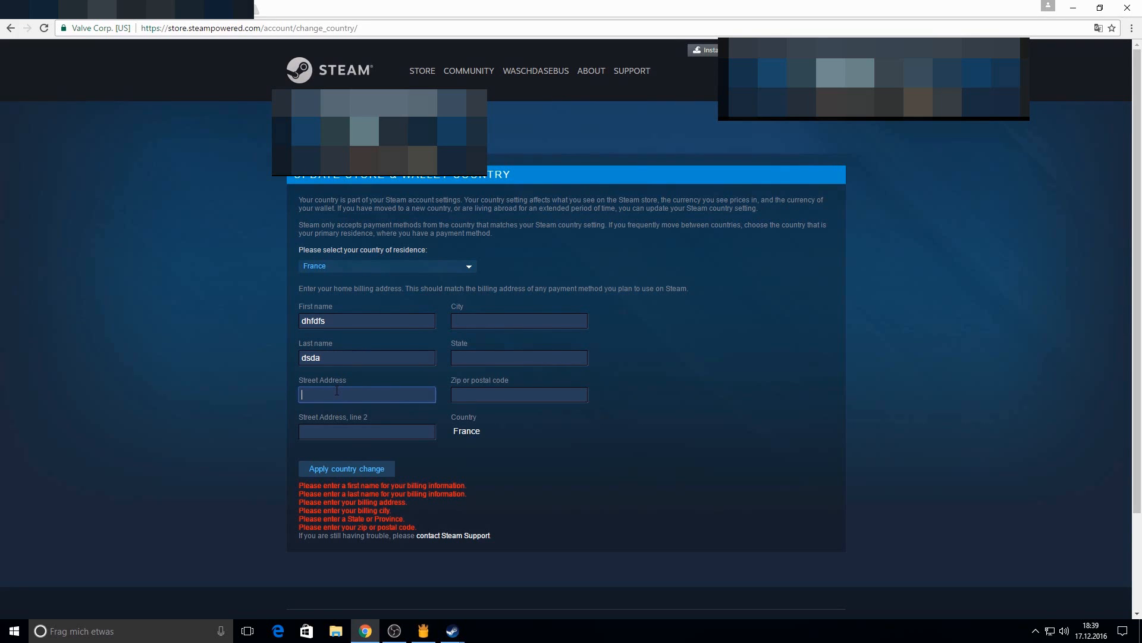
{"action": "type", "text": "S"}
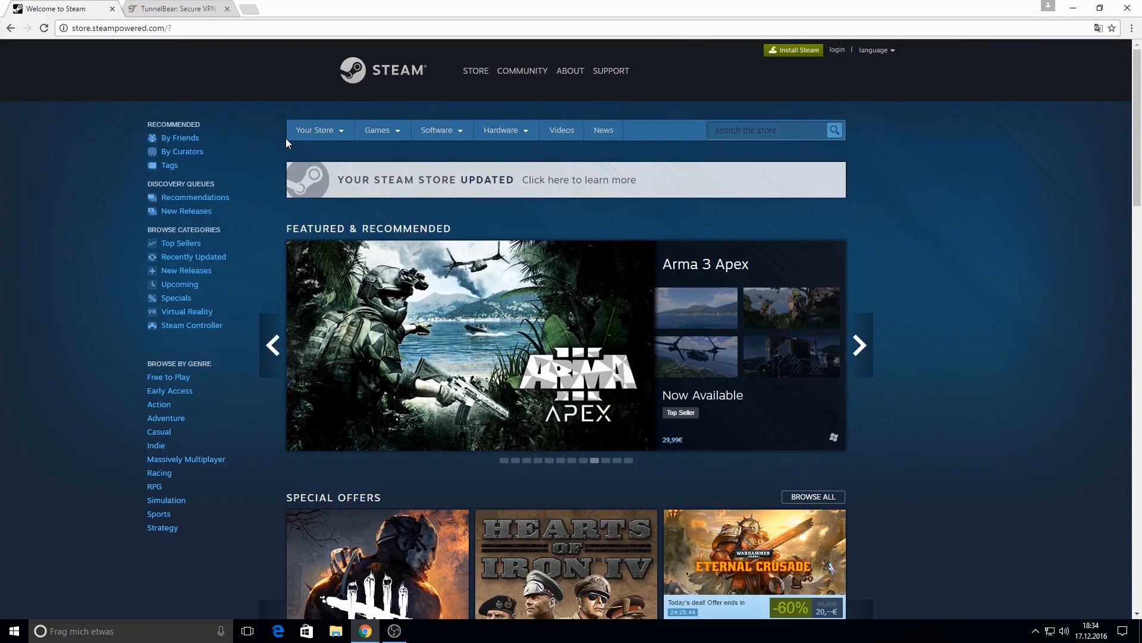
{"action": "mouse_move", "coordinate": [281, 147]}
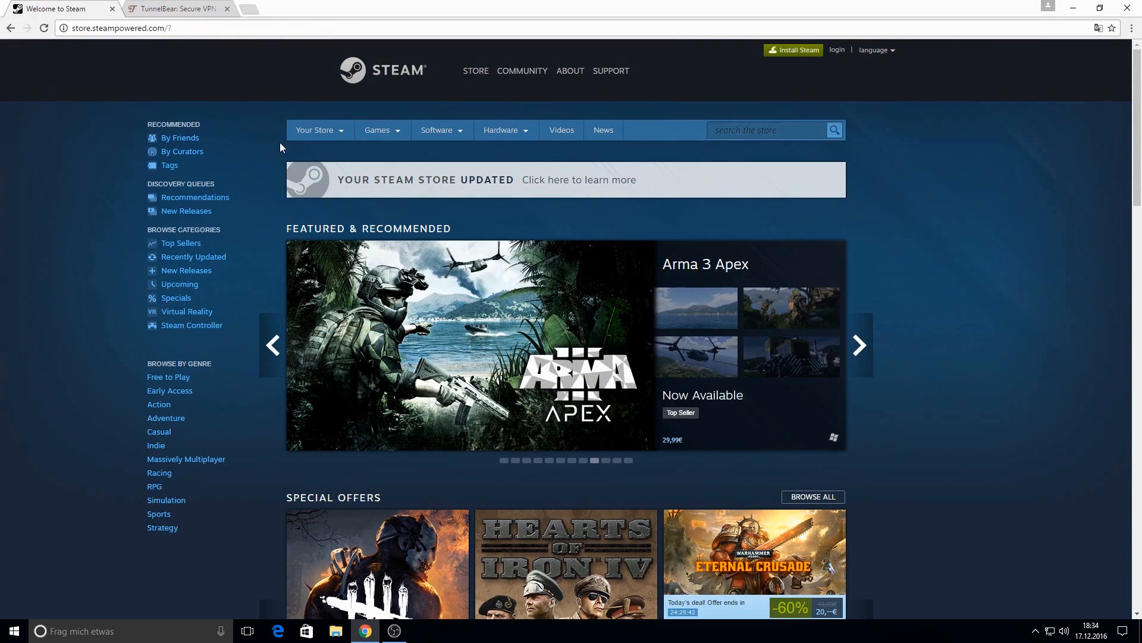
- Return to the TunnelBear site and head to its download page via 'Get Started, It's Free'
{"action": "scroll", "scroll_direction": "down", "scroll_amount": 3}
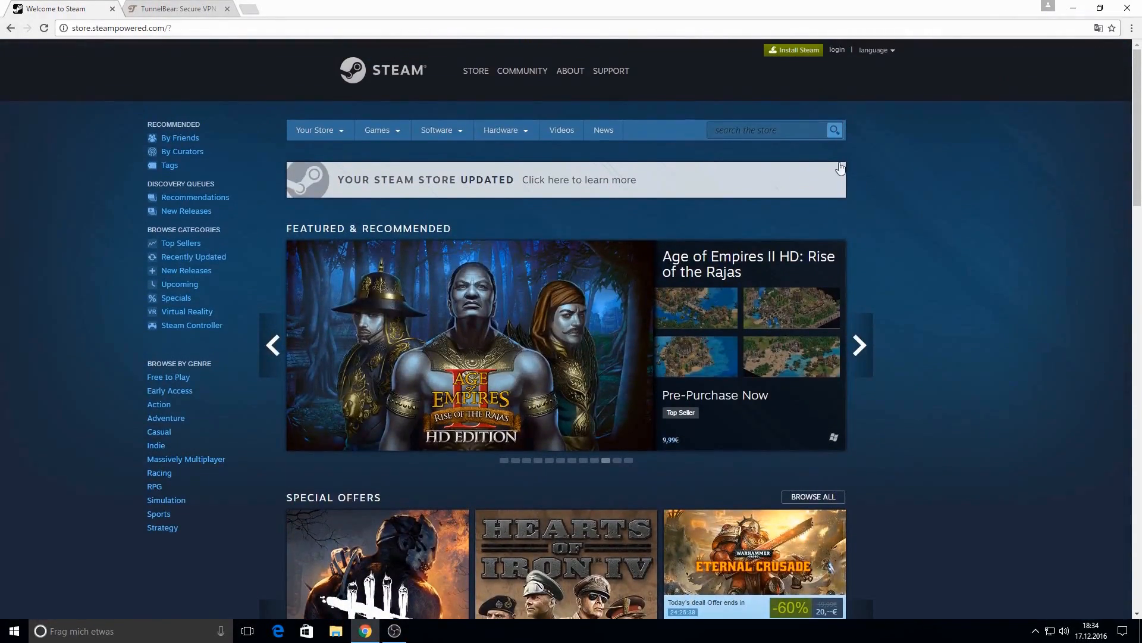
{"action": "left_click", "coordinate": [175, 8]}
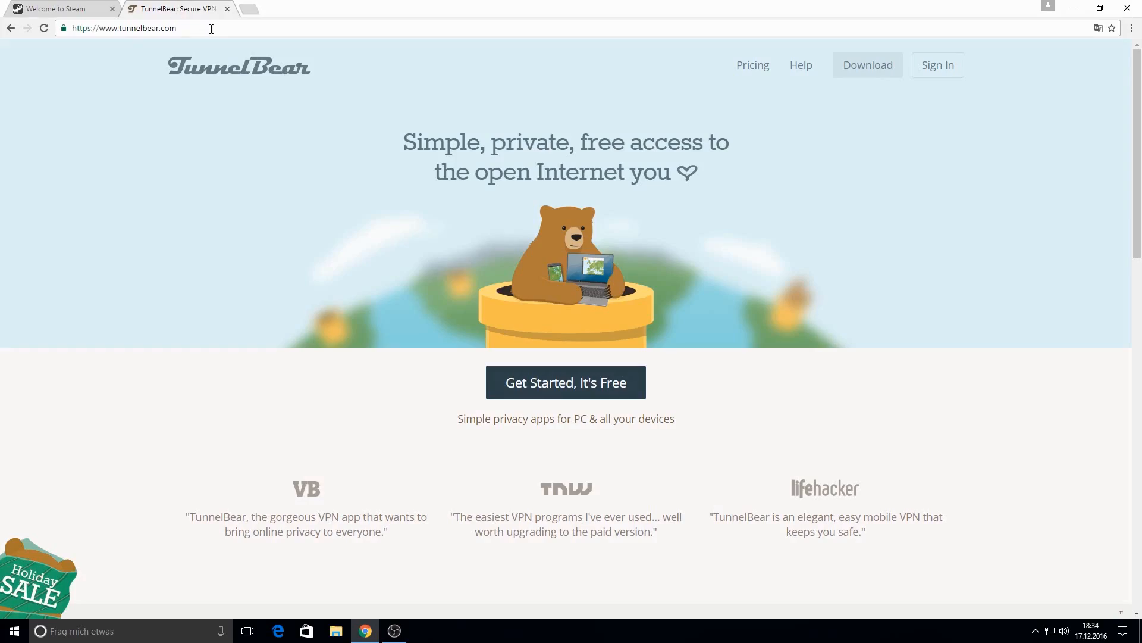
{"action": "left_click", "coordinate": [566, 382]}
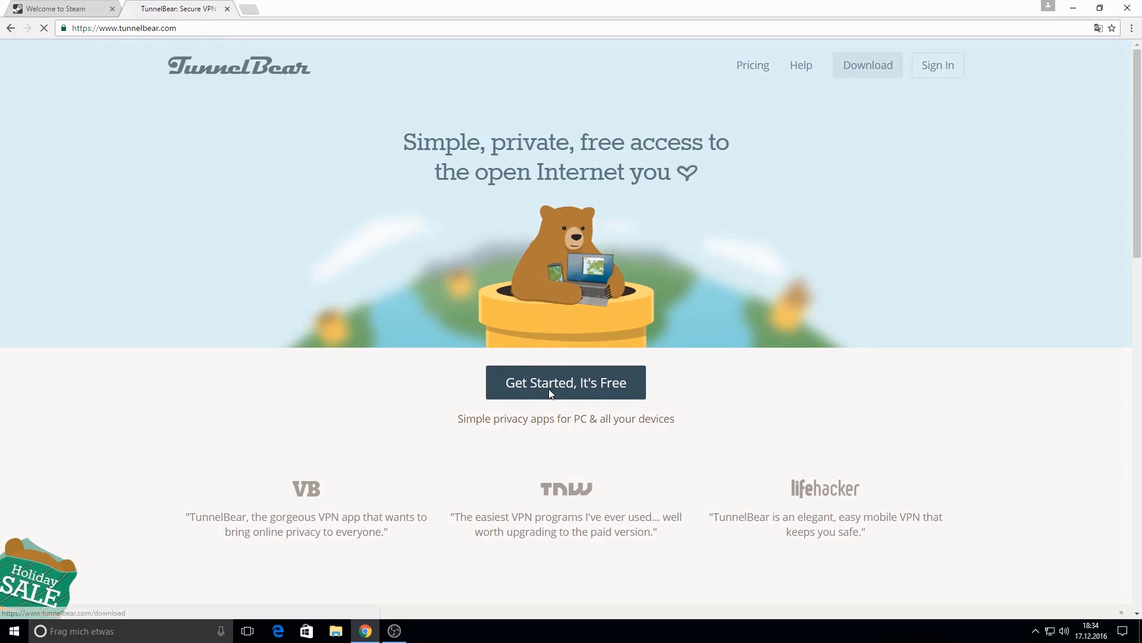